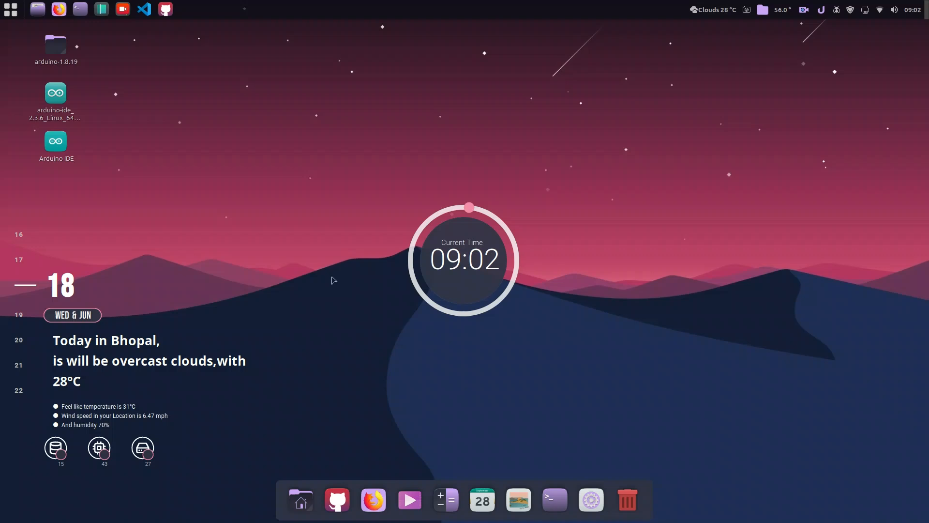
pyautogui.moveTo(408, 343)
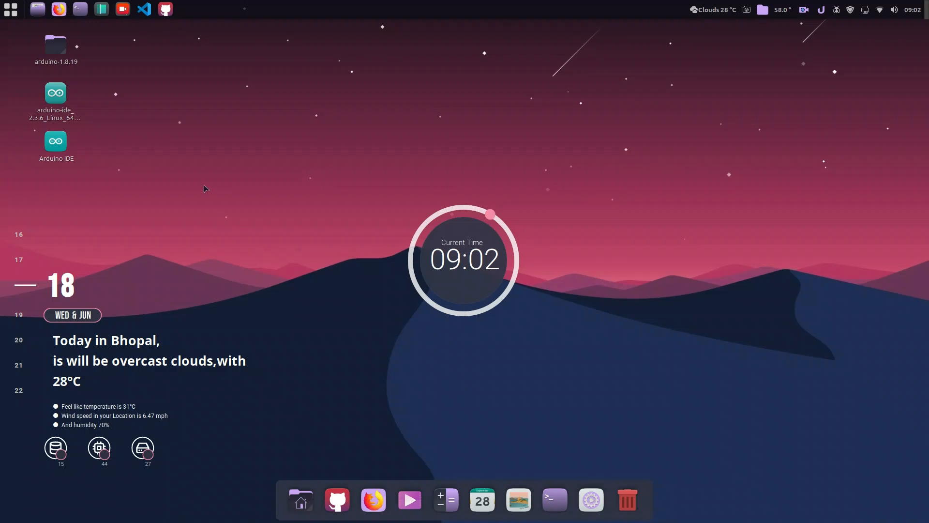
pyautogui.moveTo(324, 190)
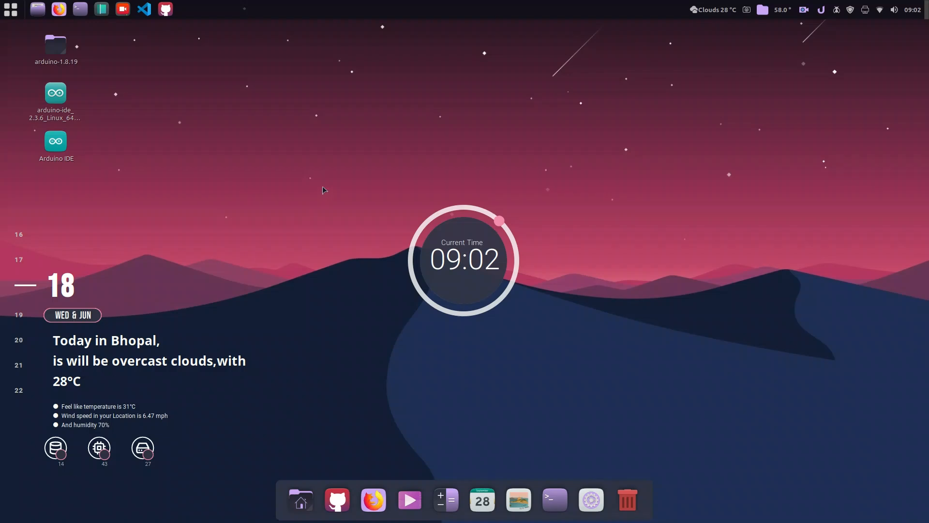
pyautogui.moveTo(48, 27)
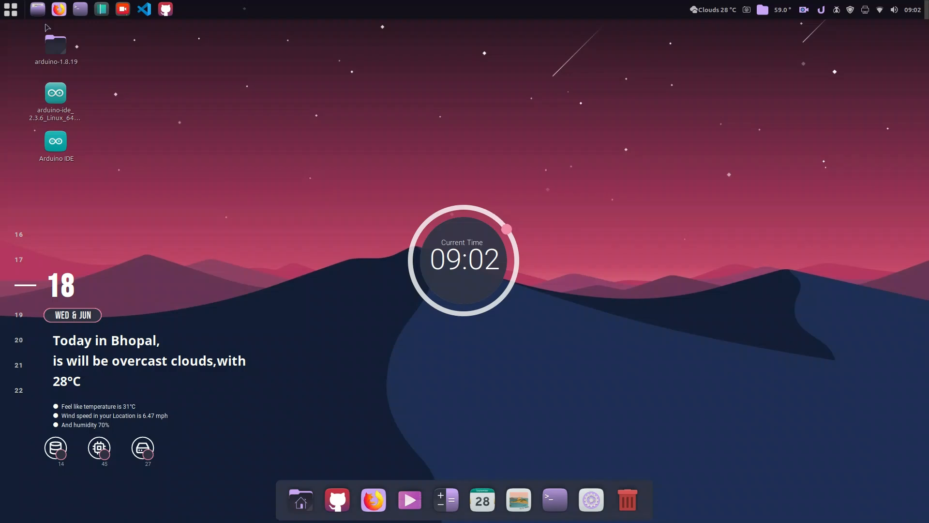
# Open and dismiss the applications menu twice.
pyautogui.click(10, 10)
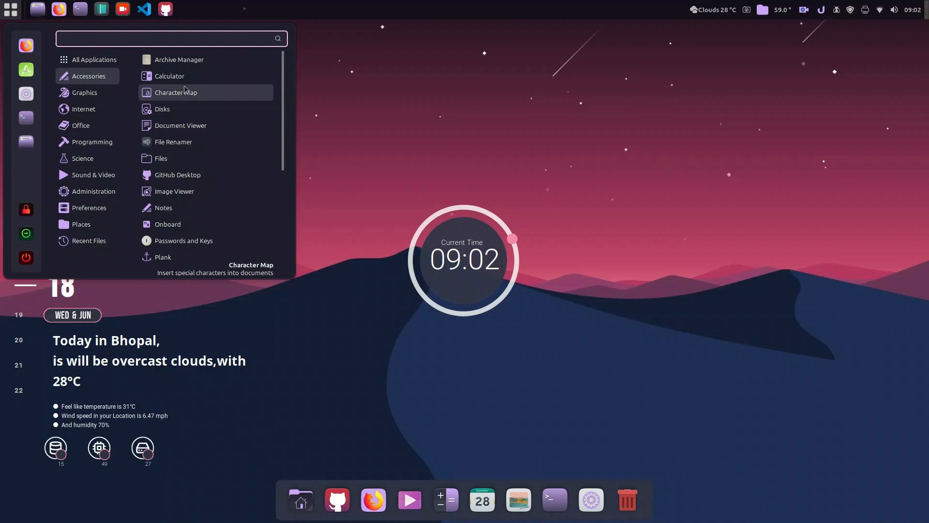
pyautogui.moveTo(174, 76)
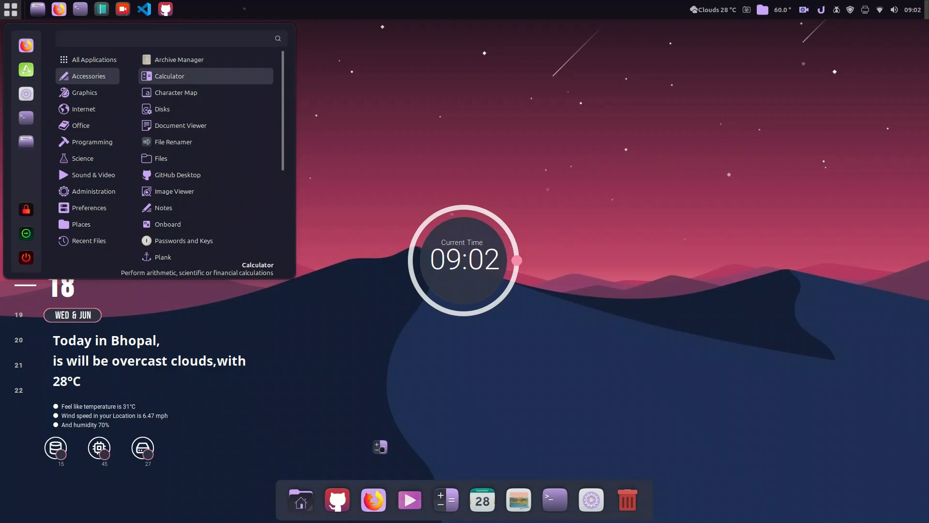
pyautogui.click(171, 39)
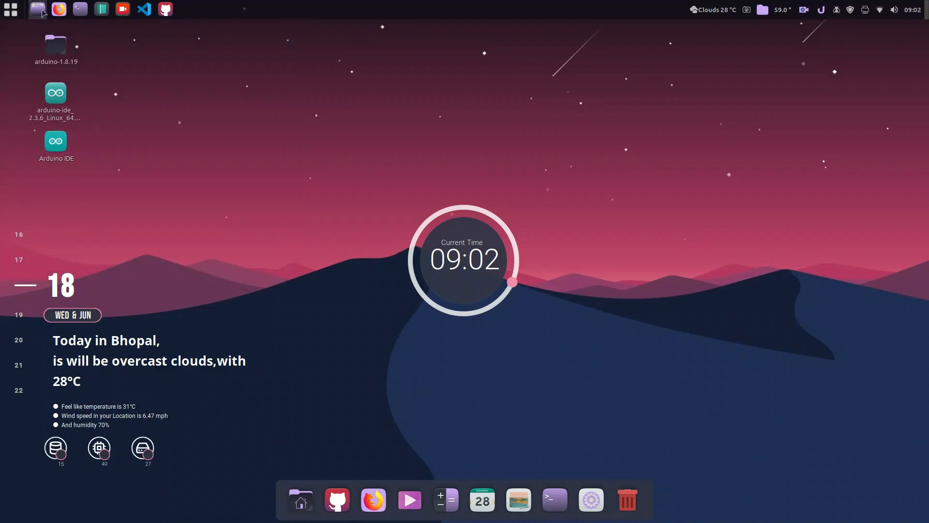
pyautogui.click(37, 10)
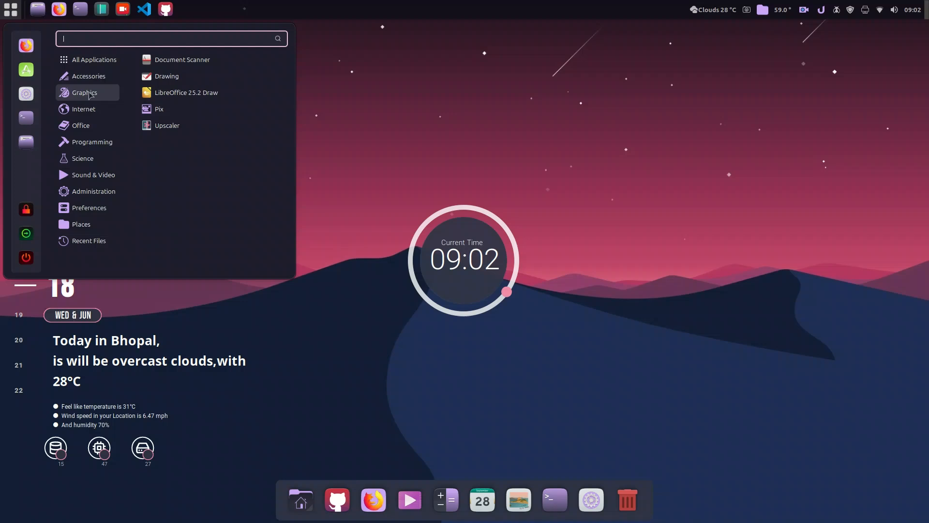
pyautogui.moveTo(186, 92)
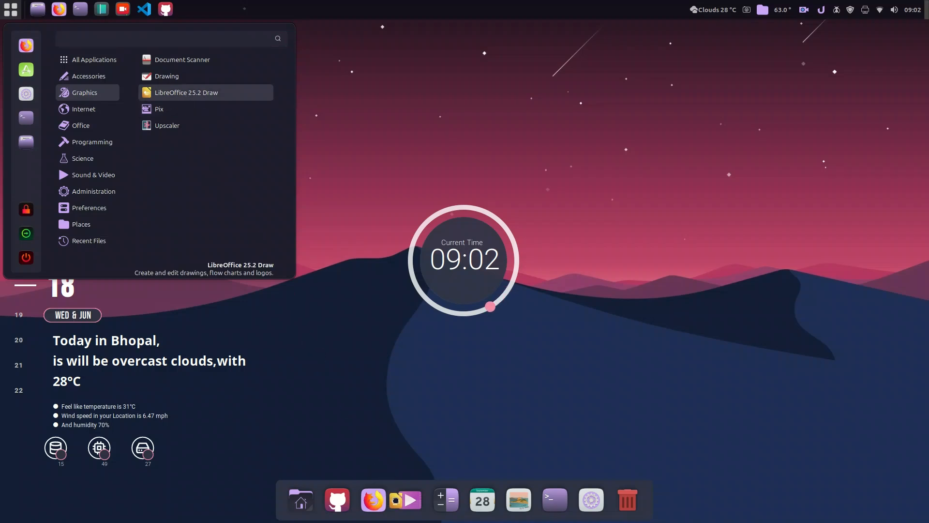
pyautogui.click(301, 151)
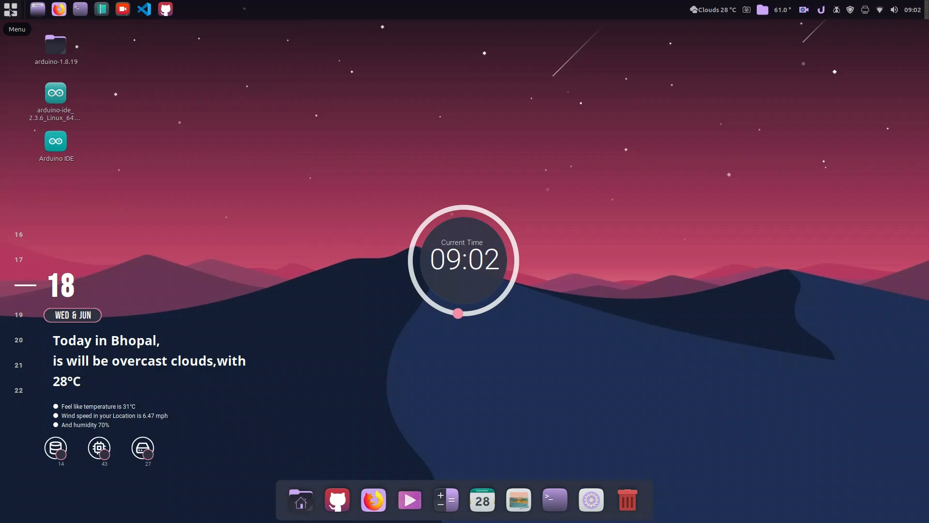
# Launch Nemo on the home folder, view Recent files, then go to File System.
pyautogui.click(300, 499)
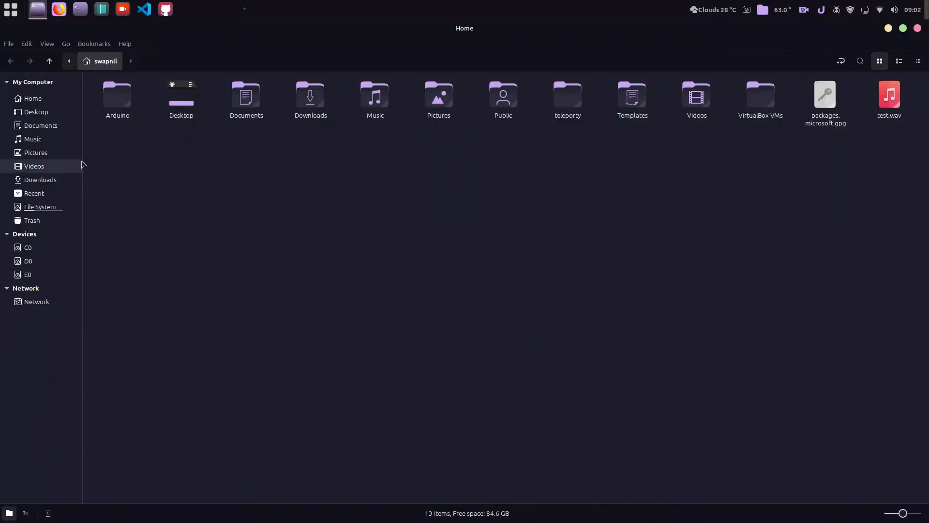
pyautogui.moveTo(38, 202)
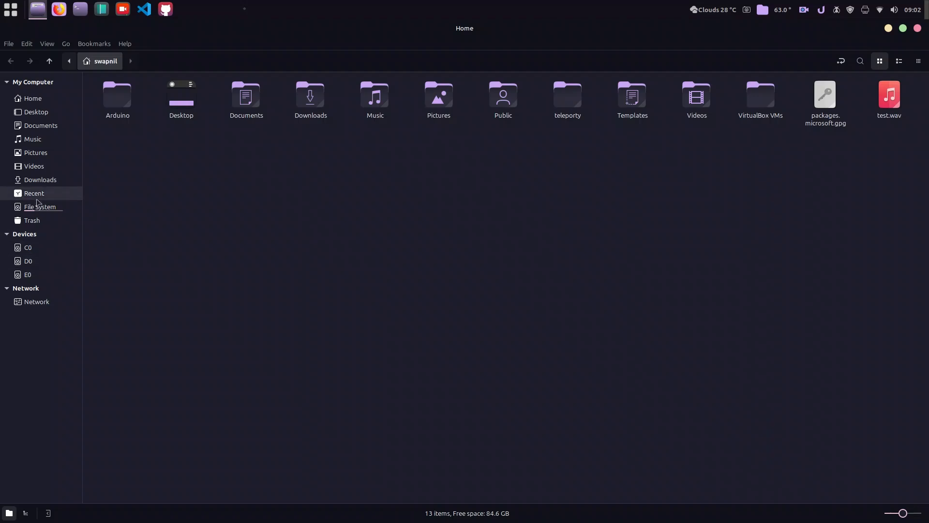
pyautogui.click(34, 193)
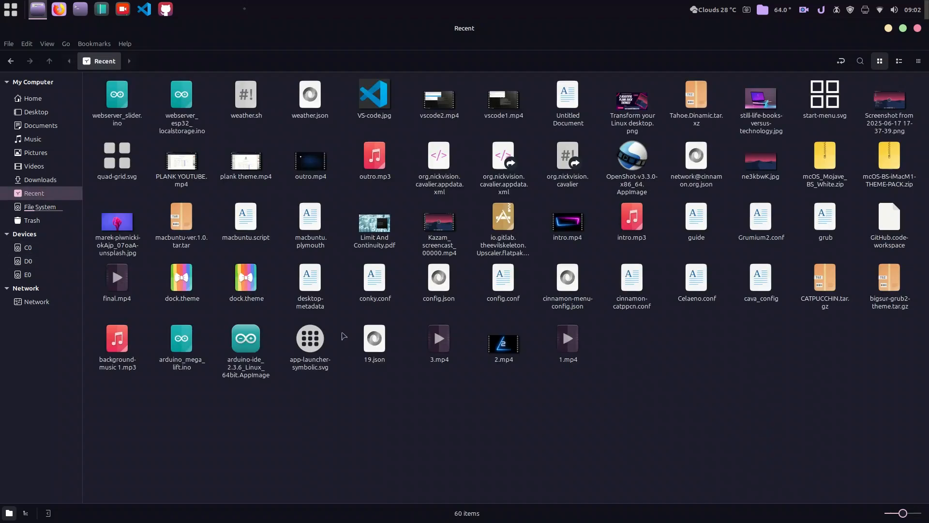
pyautogui.moveTo(34, 140)
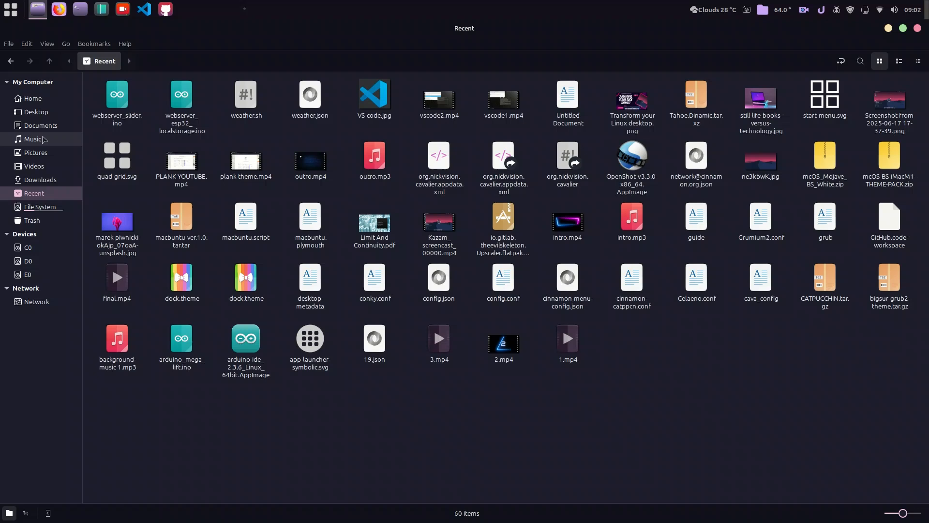
pyautogui.click(40, 206)
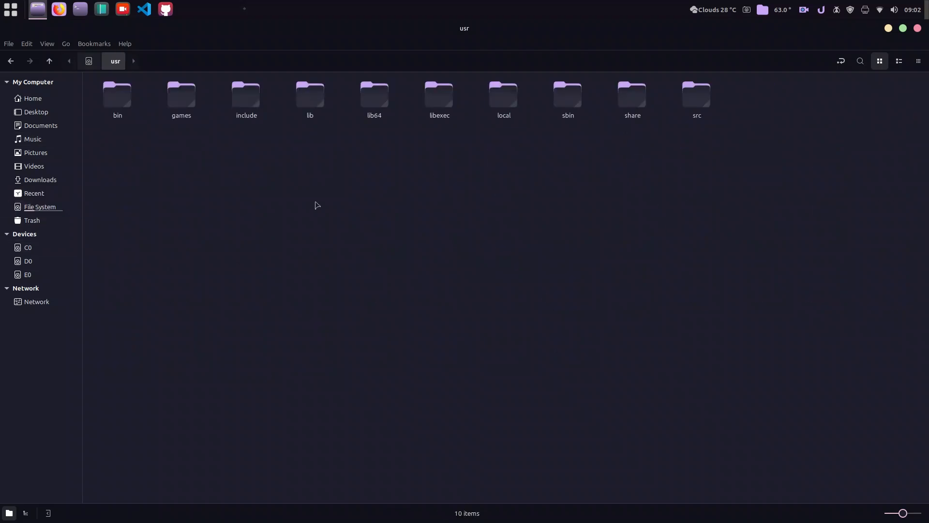
pyautogui.moveTo(632, 101)
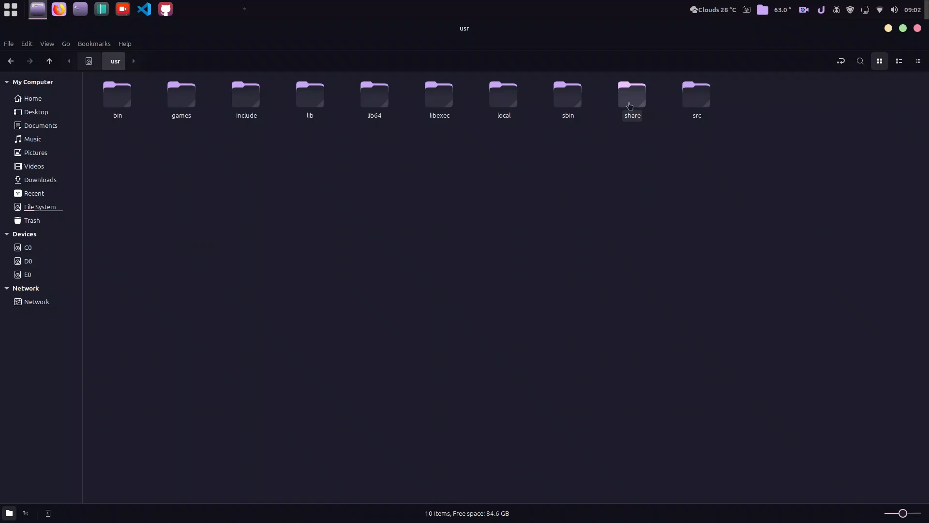
# Enter share, then applications, and scroll through the 162 app launchers.
pyautogui.doubleClick(631, 95)
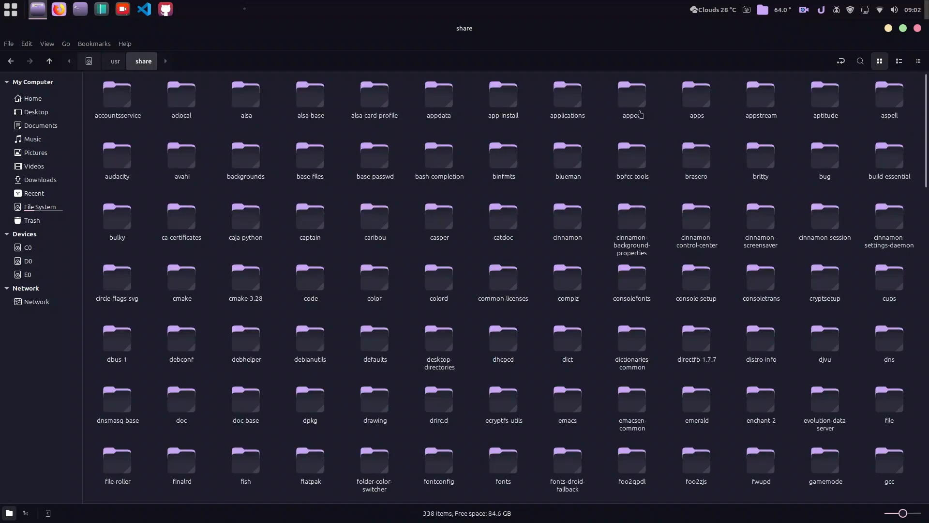
pyautogui.doubleClick(566, 95)
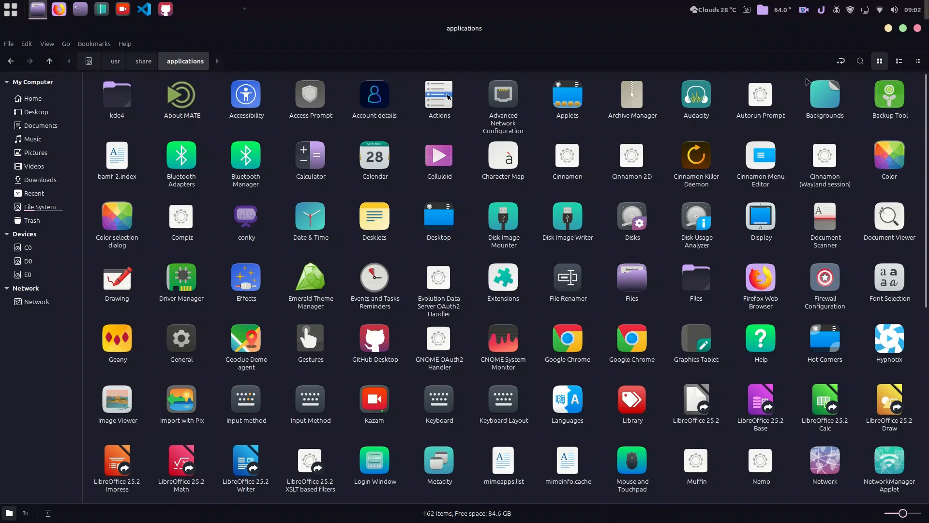
pyautogui.moveTo(477, 188)
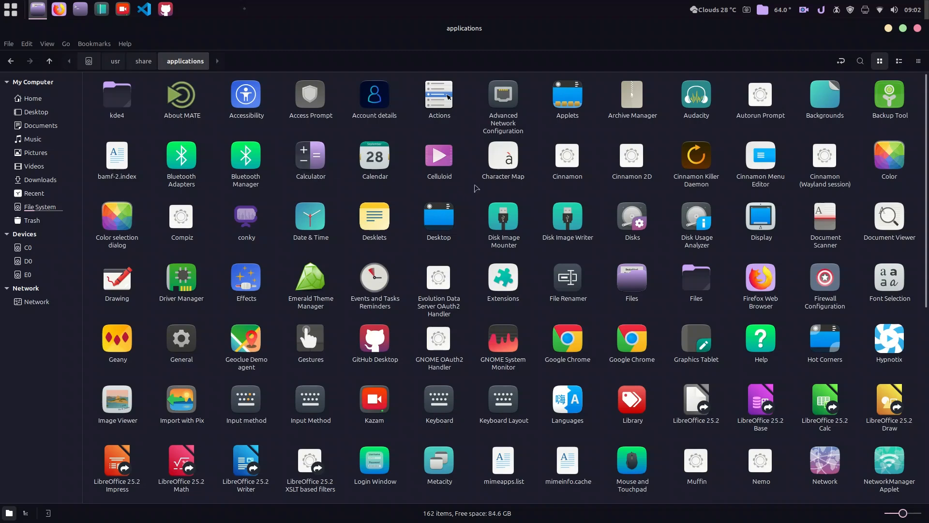
pyautogui.scroll(-3)
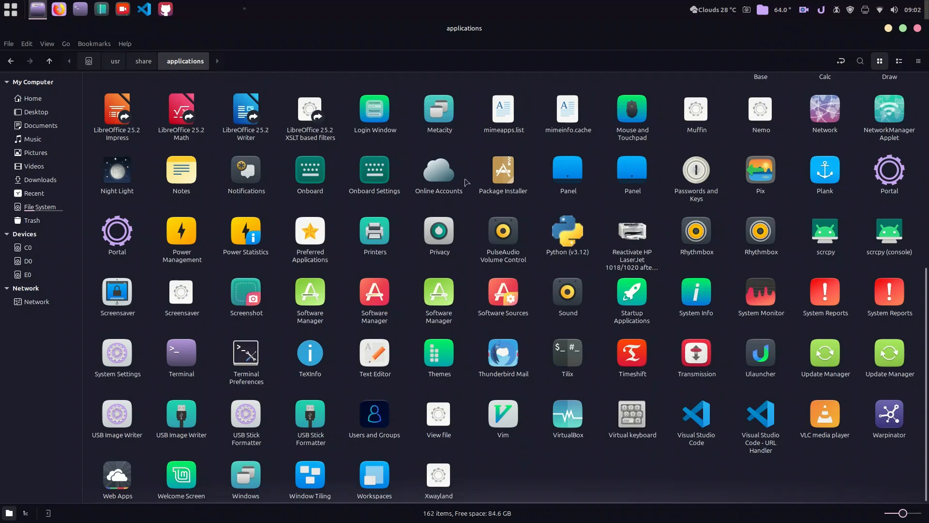
pyautogui.moveTo(502, 231)
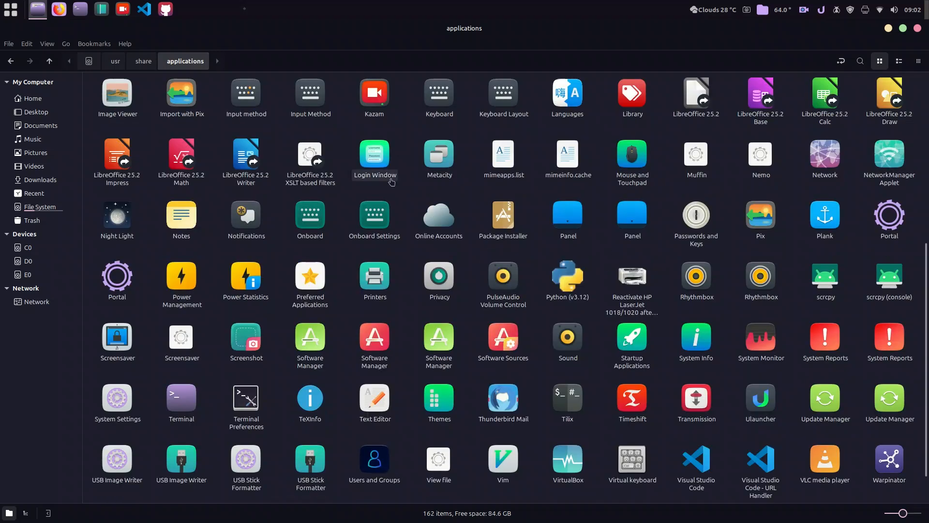
pyautogui.scroll(3)
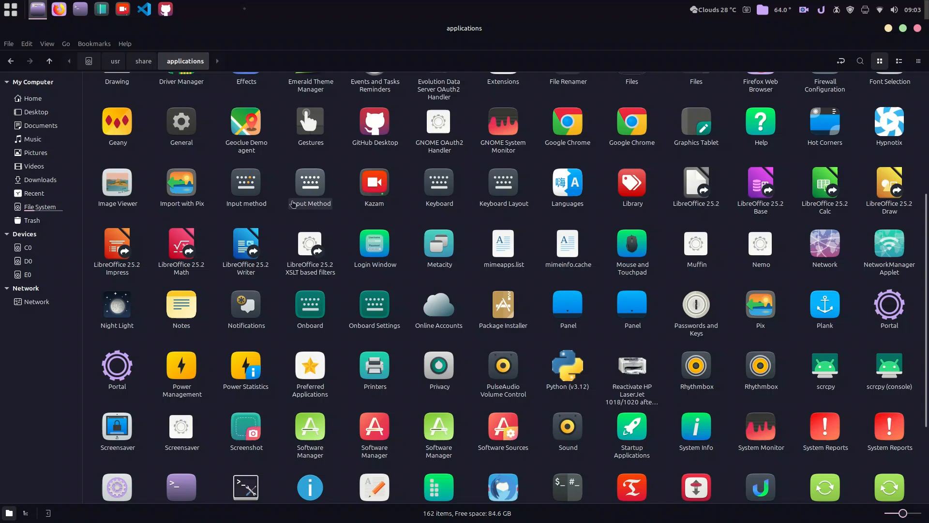
pyautogui.scroll(3)
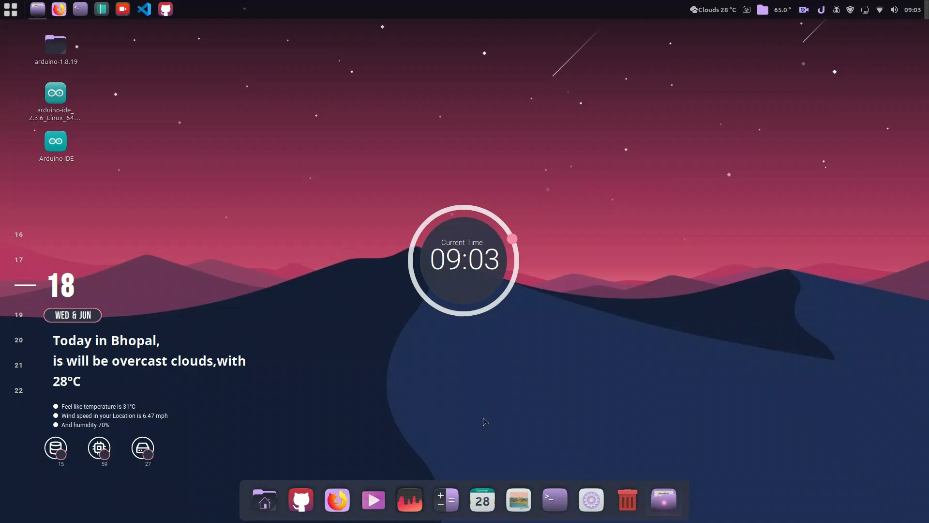
# Bring up the Cinnamon Menu showing the Accessories app list.
pyautogui.click(408, 499)
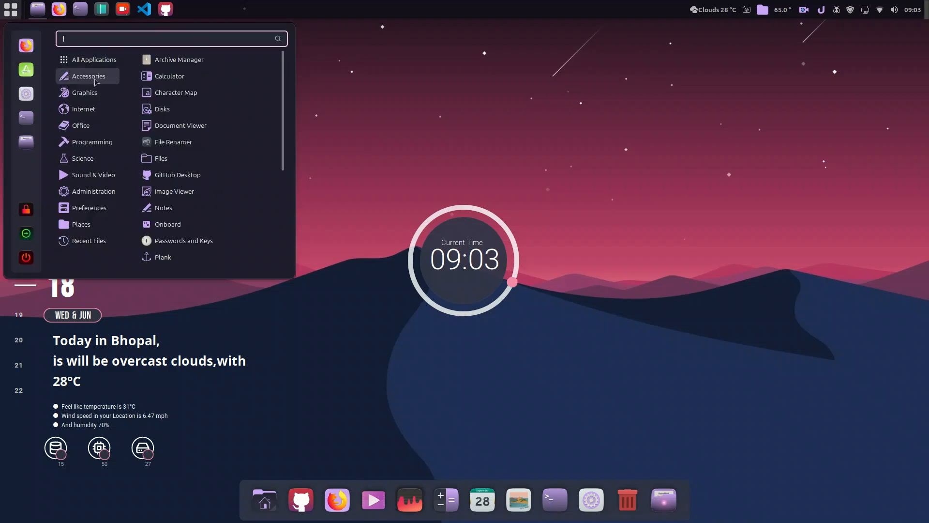
pyautogui.moveTo(163, 109)
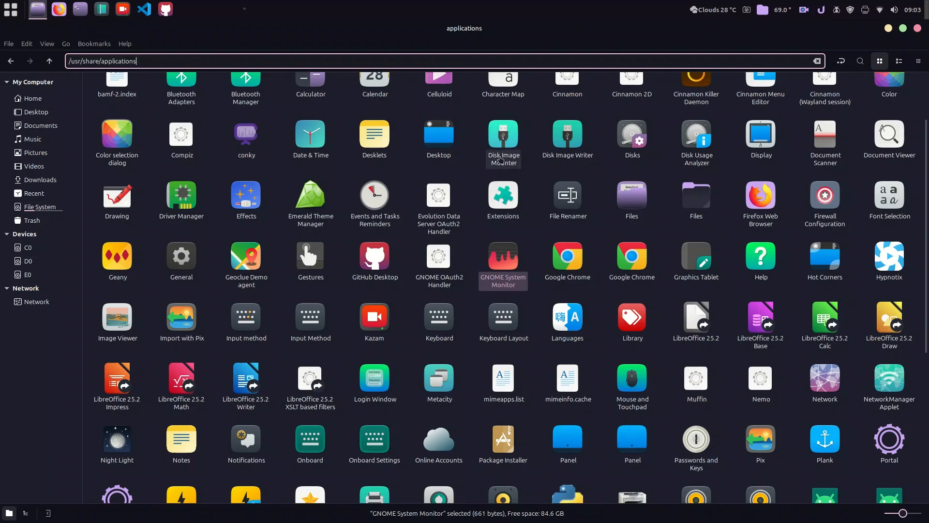
# Scroll down the applications folder to the Visual Studio Code launcher.
pyautogui.scroll(-3)
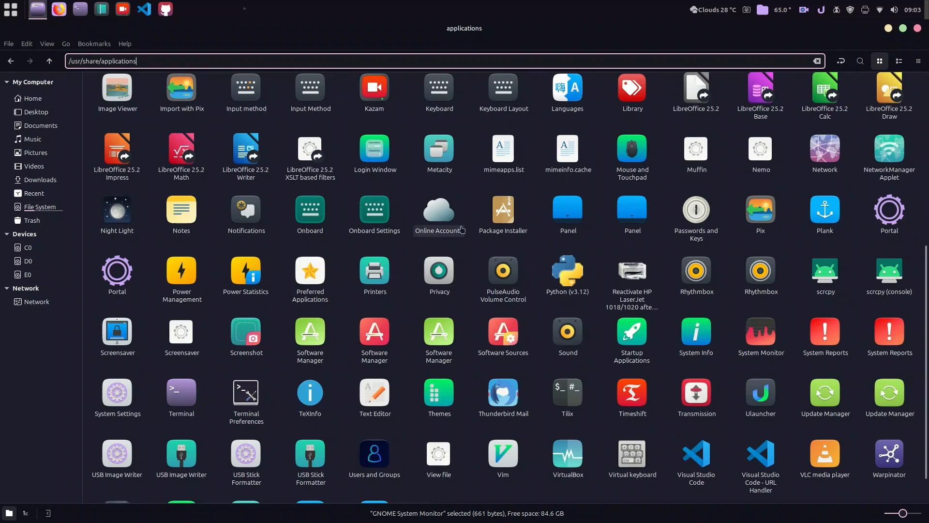
pyautogui.scroll(-3)
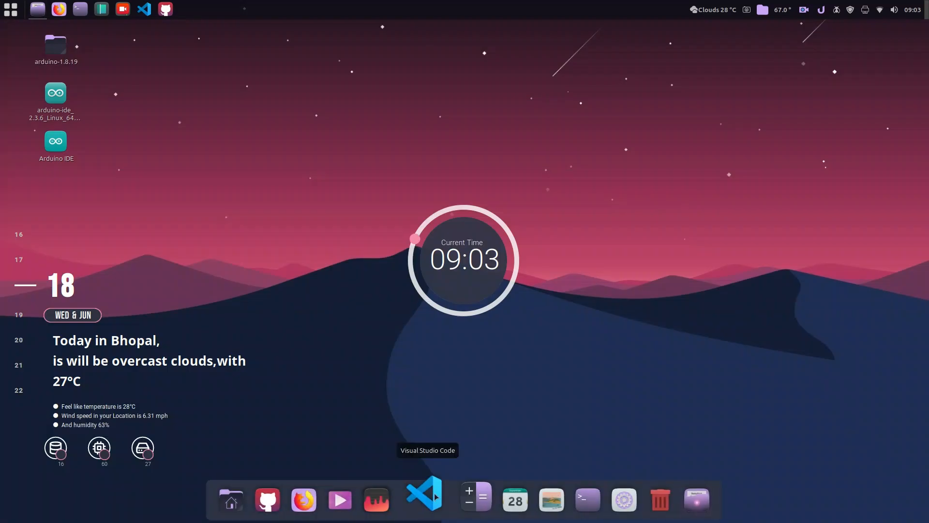
pyautogui.moveTo(673, 246)
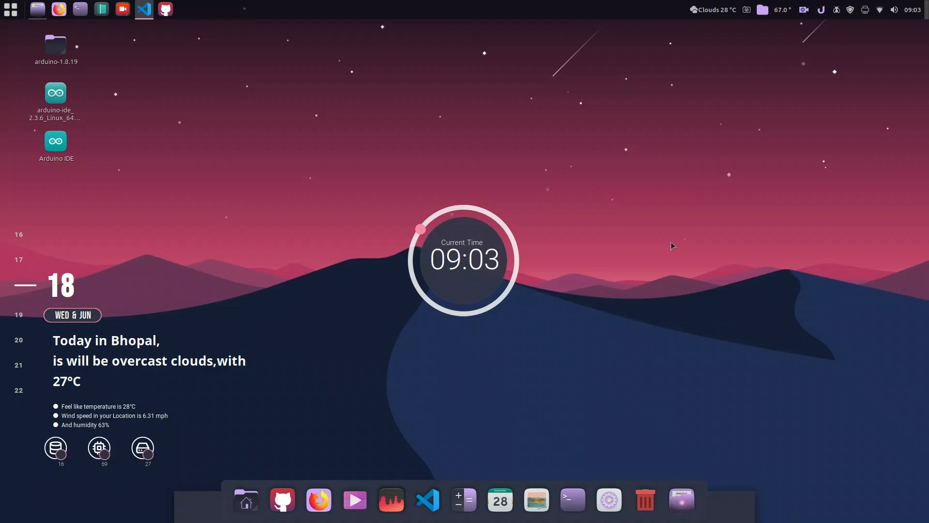
# Launch Visual Studio Code from its new dock icon, opening the Welcome page.
pyautogui.click(428, 499)
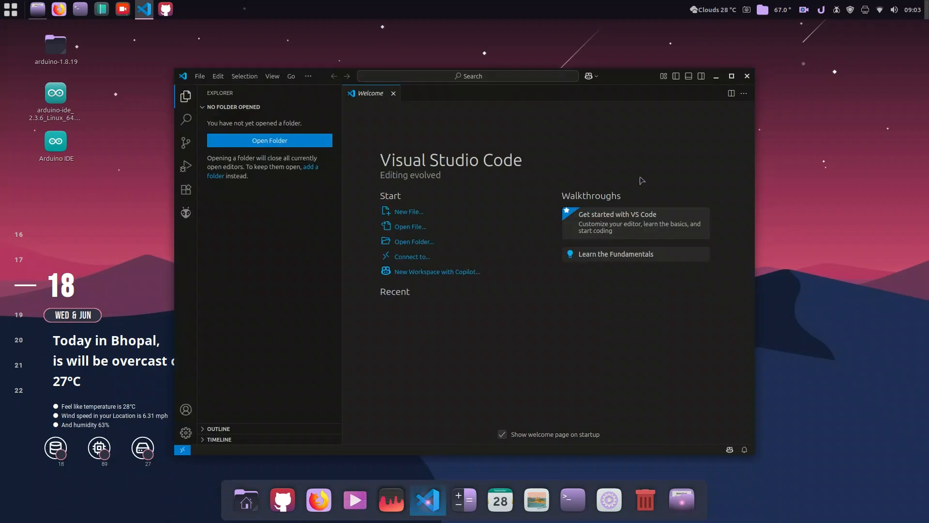